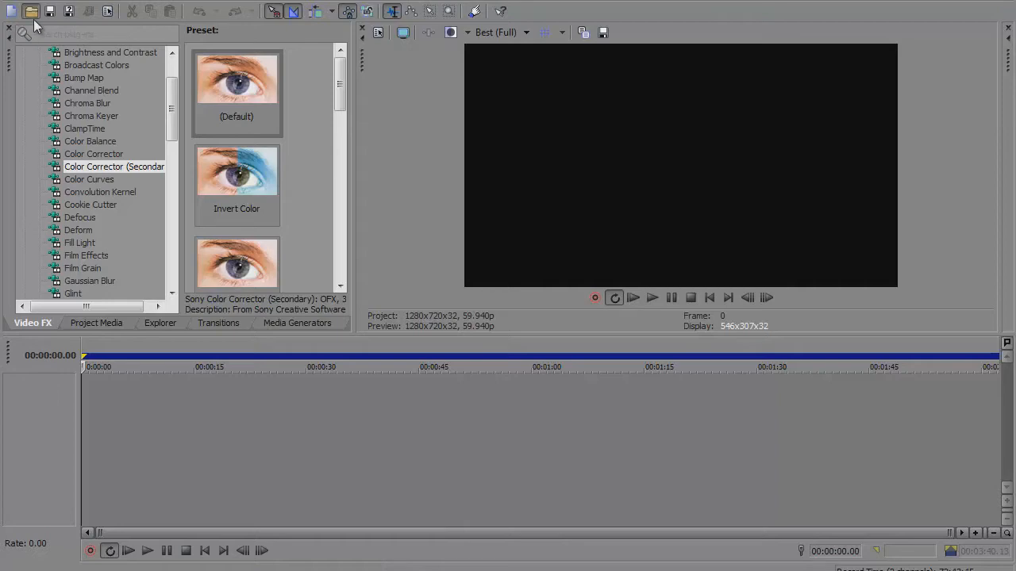
# Load the recording 2012_8_23_19_49_56.M2TS from the Youtube Videos folder onto the timeline
pyautogui.click(30, 10)
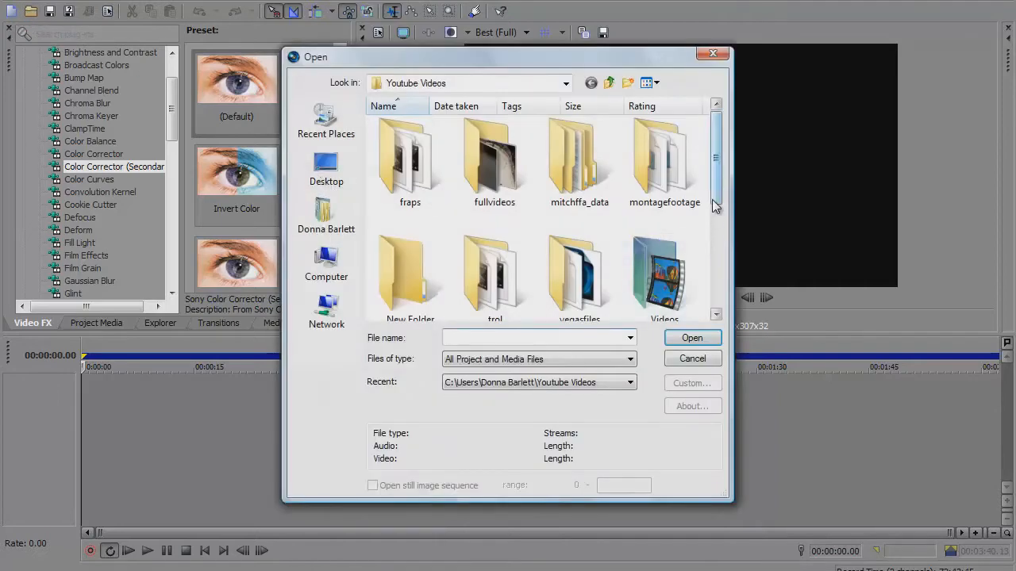
pyautogui.scroll(-3)
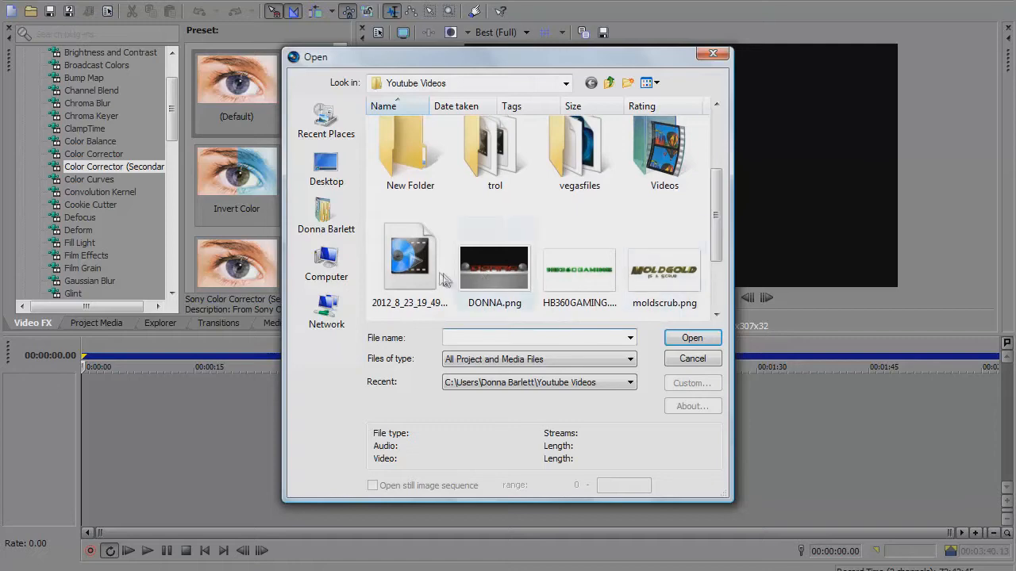
pyautogui.click(409, 254)
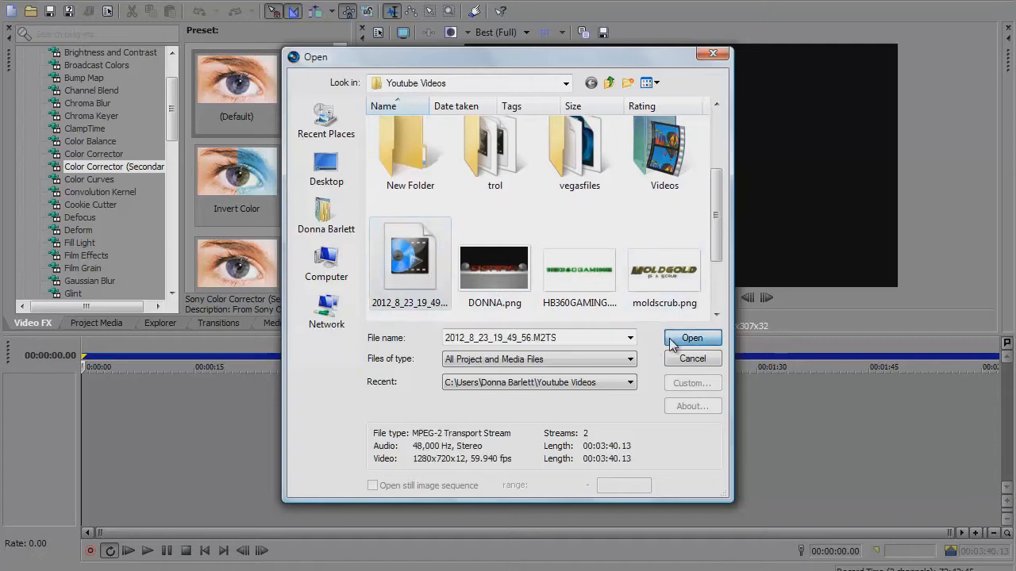
pyautogui.click(692, 337)
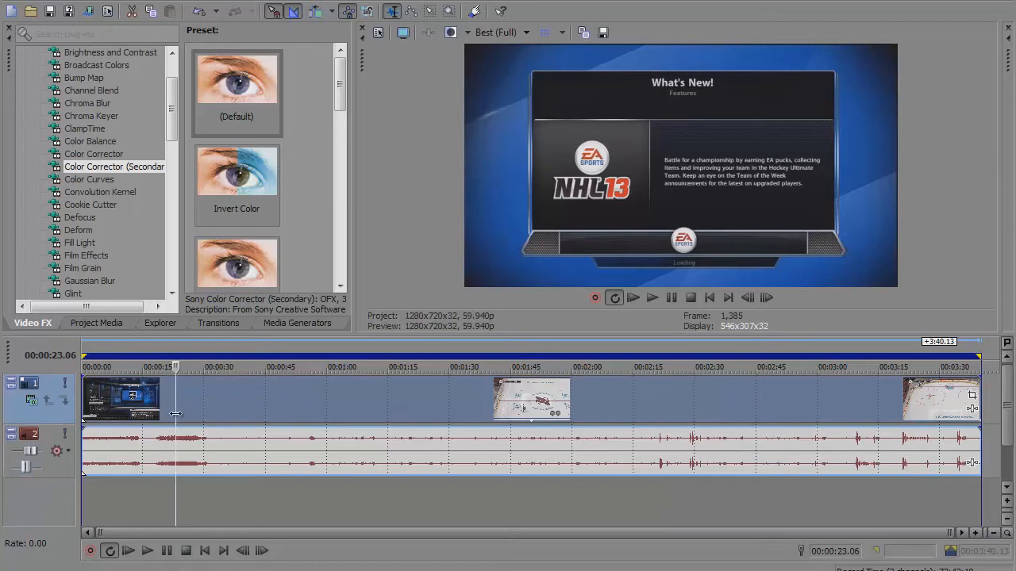
# Disable resampling on the NHL 13 video event via its Properties and confirm
pyautogui.rightClick(124, 400)
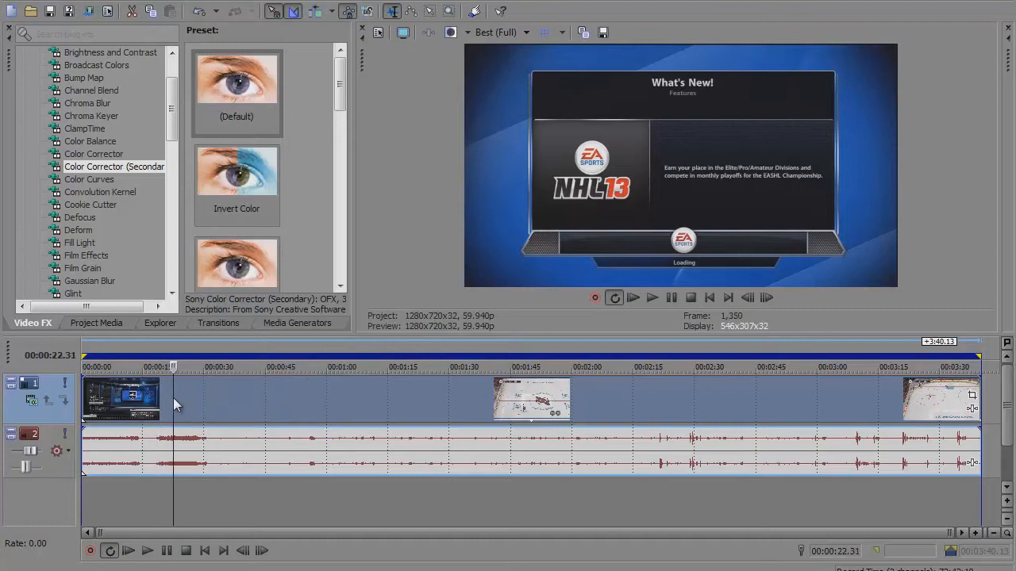
pyautogui.rightClick(121, 398)
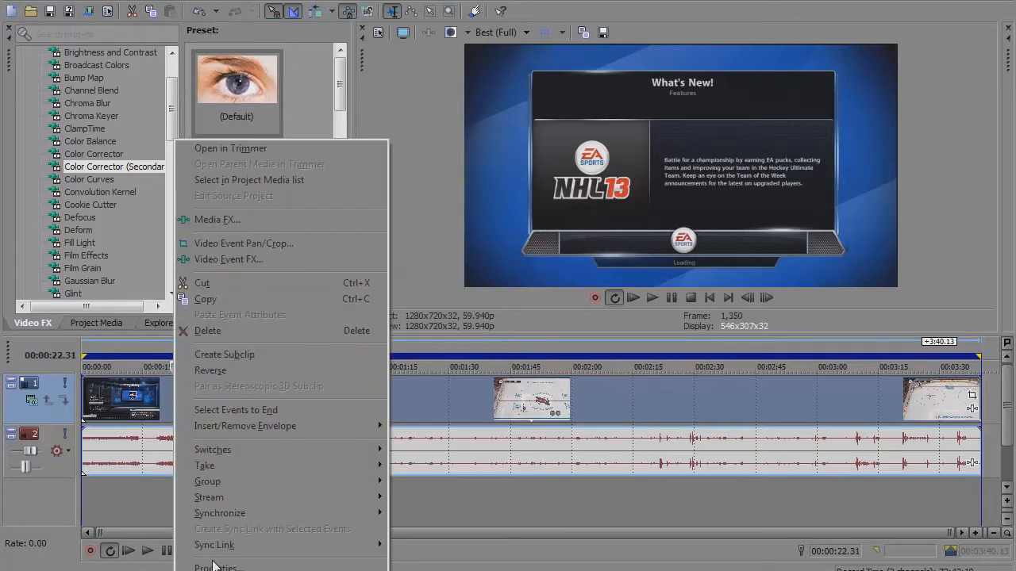
pyautogui.moveTo(214, 568)
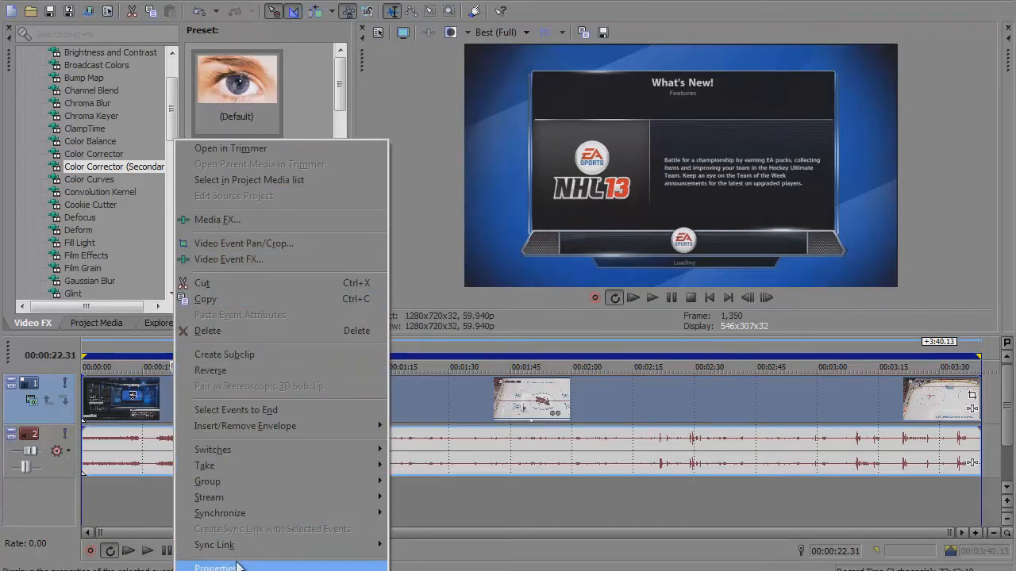
pyautogui.click(216, 568)
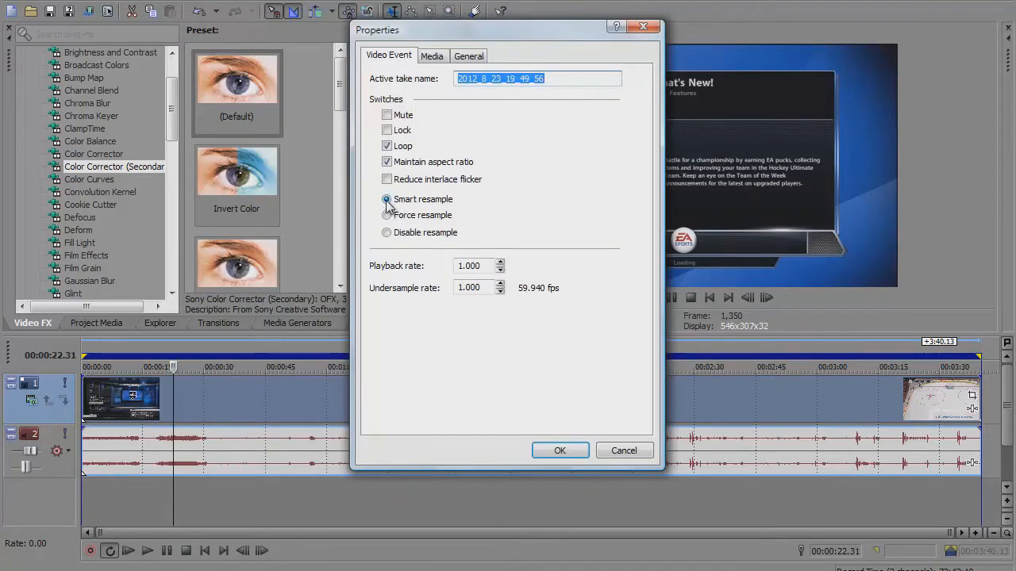
pyautogui.click(387, 231)
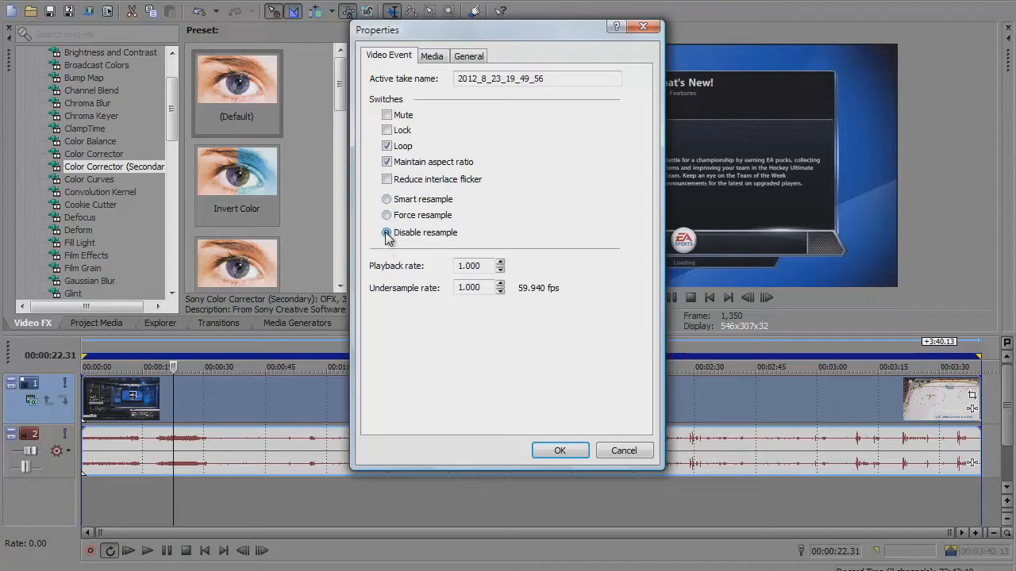
pyautogui.click(559, 450)
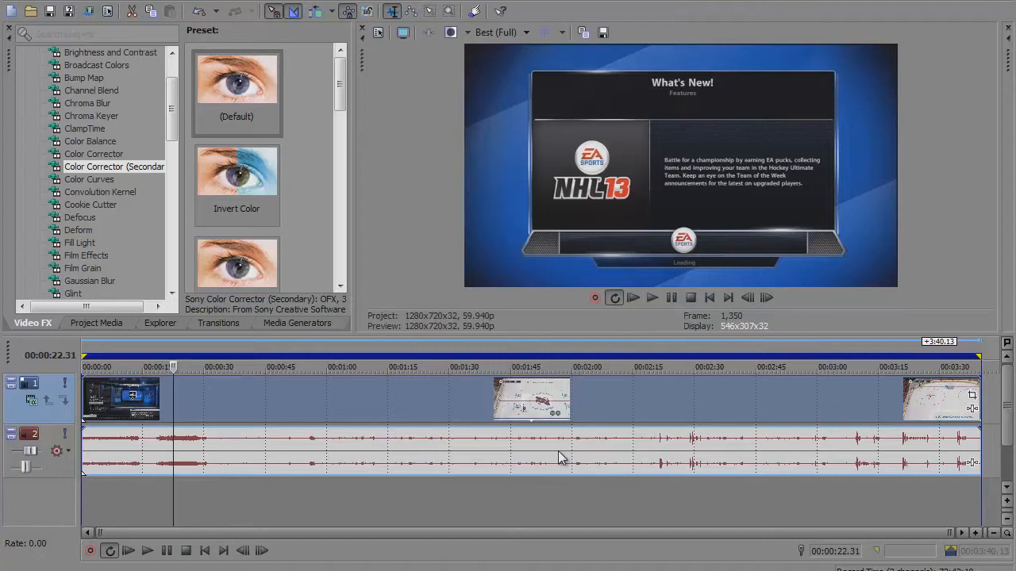
pyautogui.moveTo(165, 419)
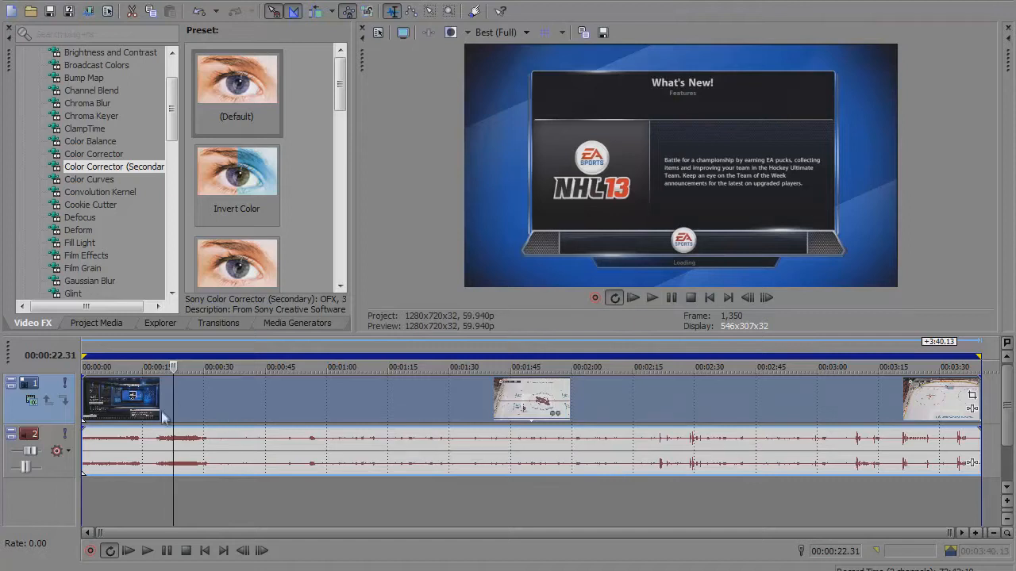
pyautogui.moveTo(162, 406)
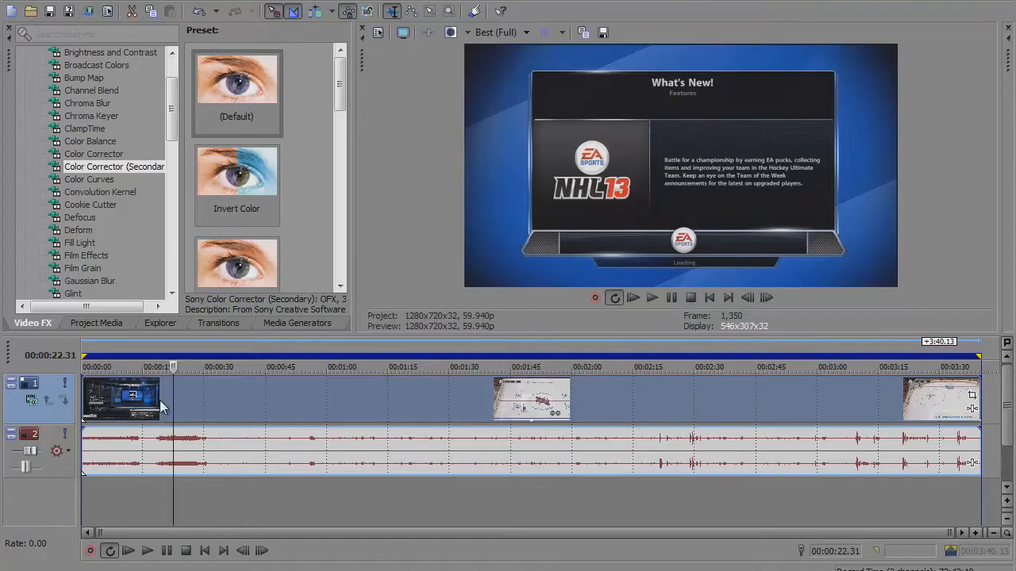
pyautogui.moveTo(168, 412)
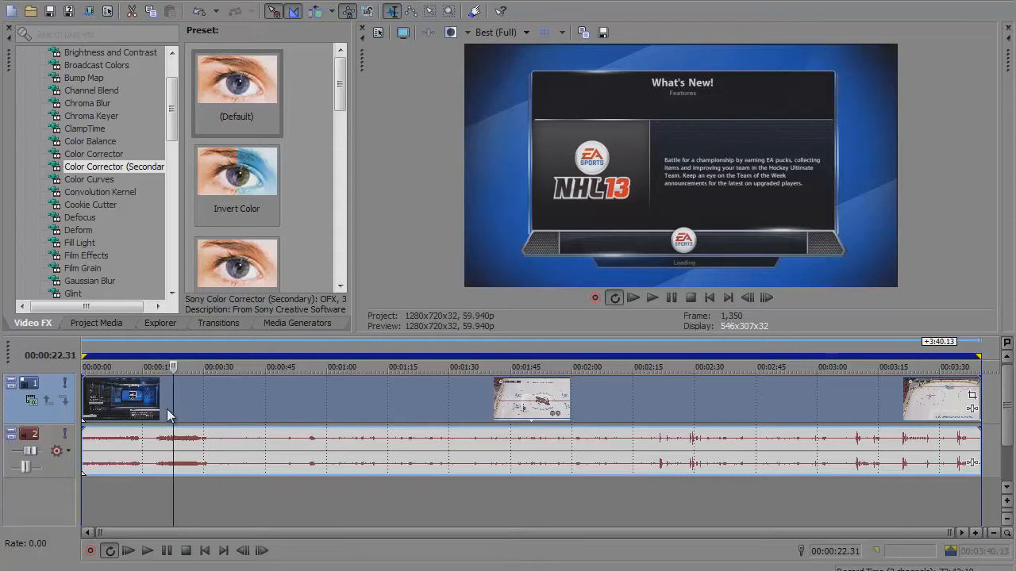
pyautogui.moveTo(733, 51)
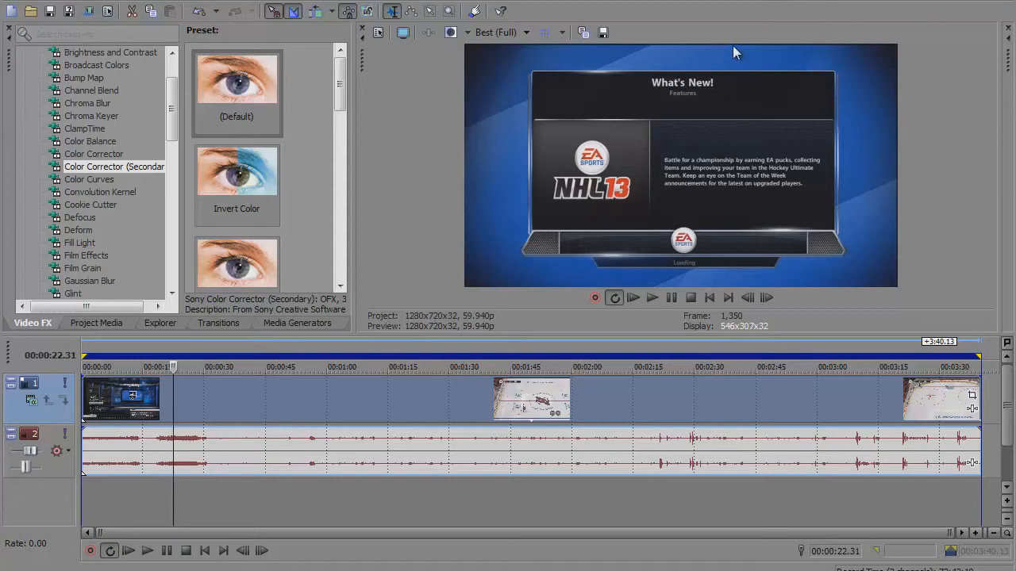
pyautogui.moveTo(901, 188)
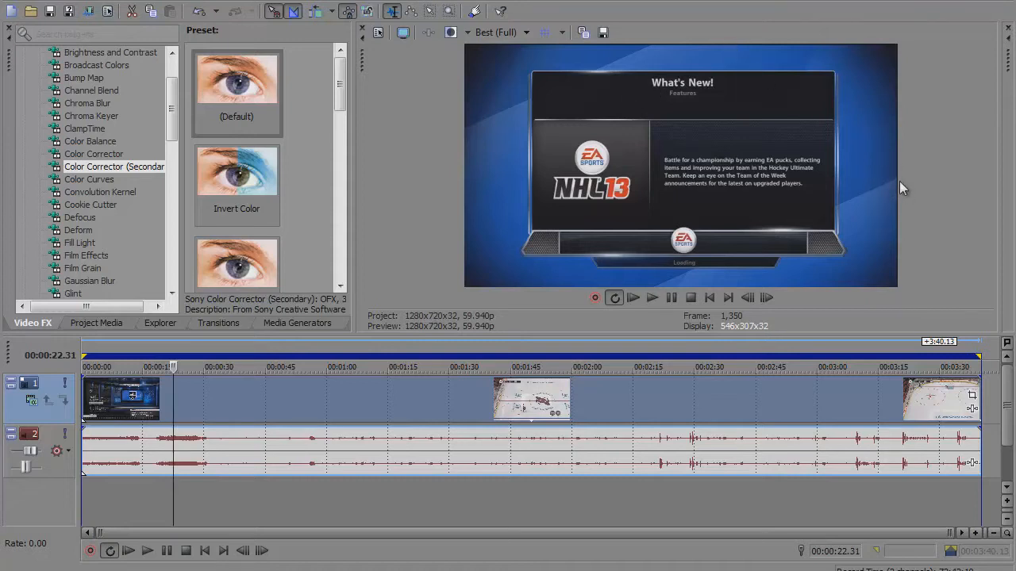
pyautogui.moveTo(885, 443)
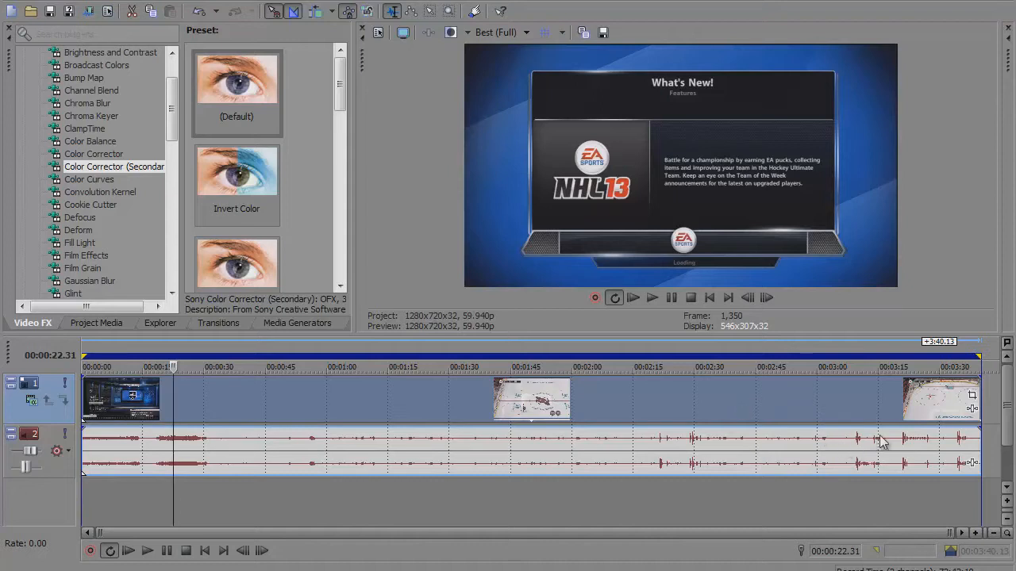
pyautogui.moveTo(971, 405)
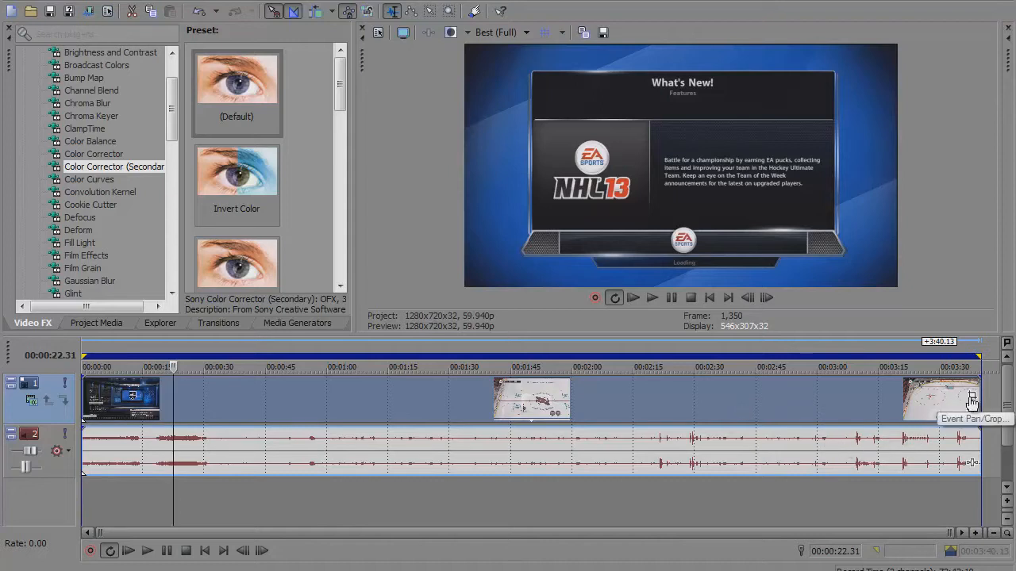
pyautogui.moveTo(974, 403)
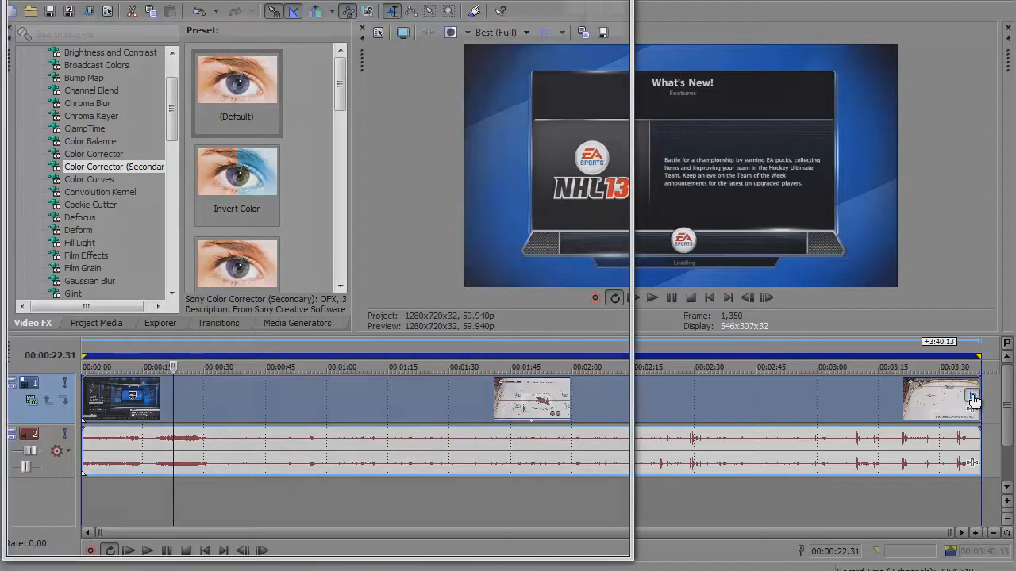
# Save the clip's pan/crop settings as preset 'pvrfix' and browse the saved presets
pyautogui.click(971, 400)
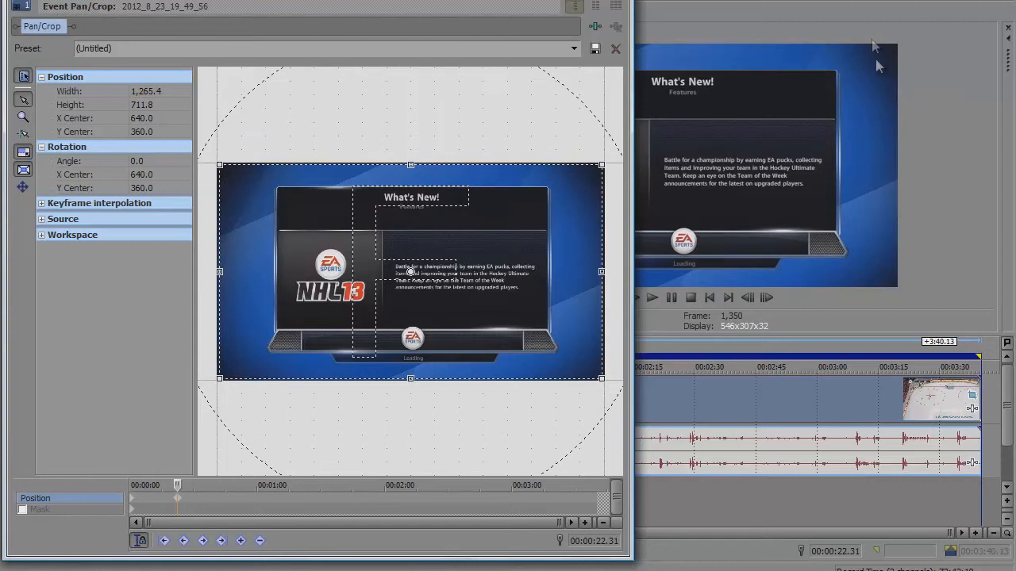
pyautogui.moveTo(611, 134)
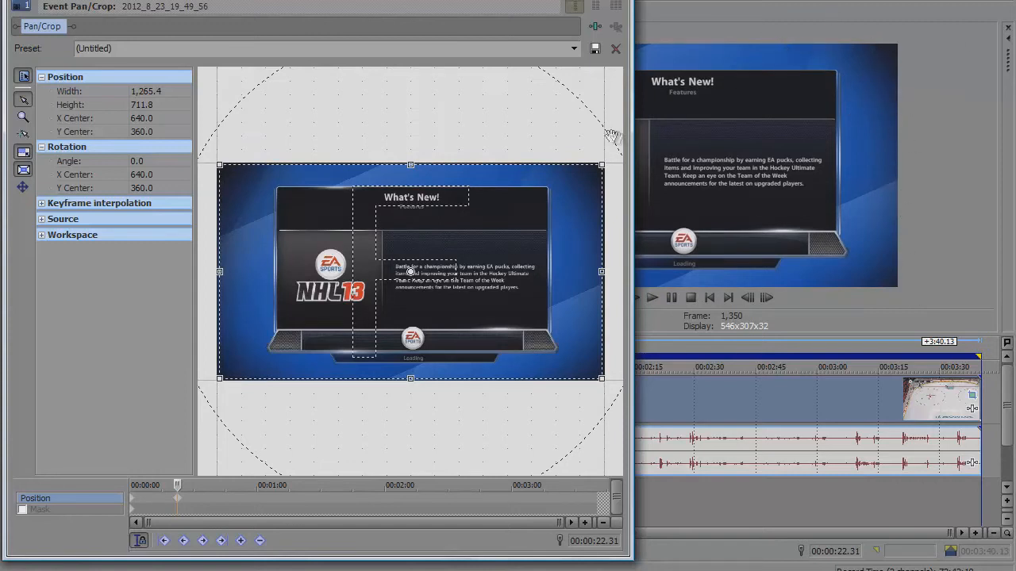
pyautogui.moveTo(389, 65)
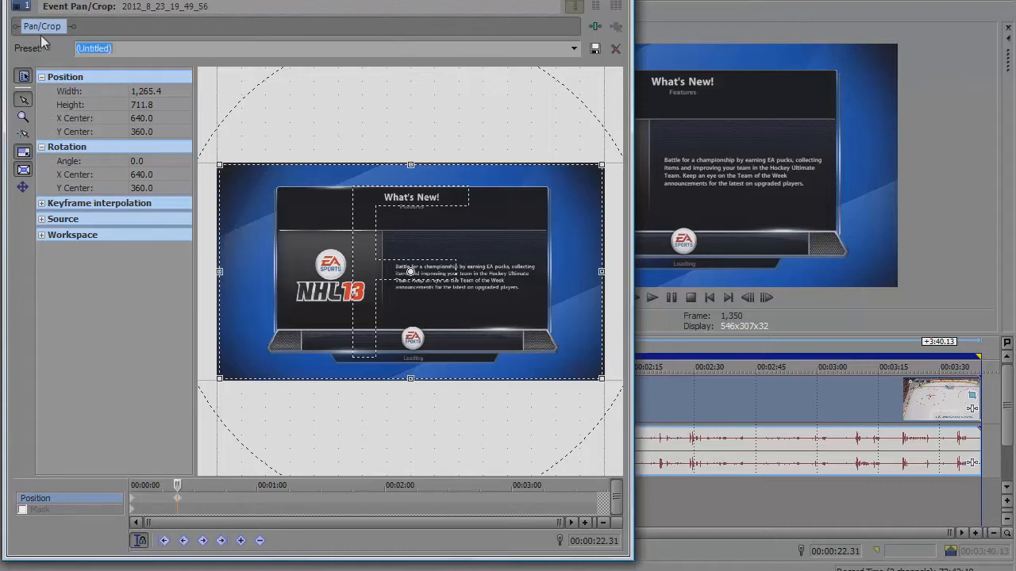
pyautogui.write('pvr')
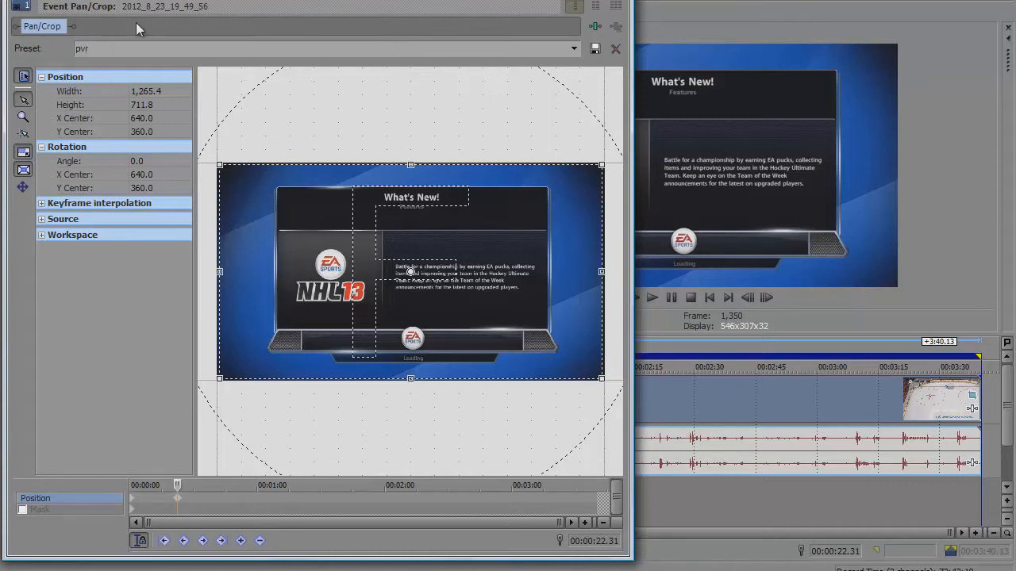
pyautogui.write('fix')
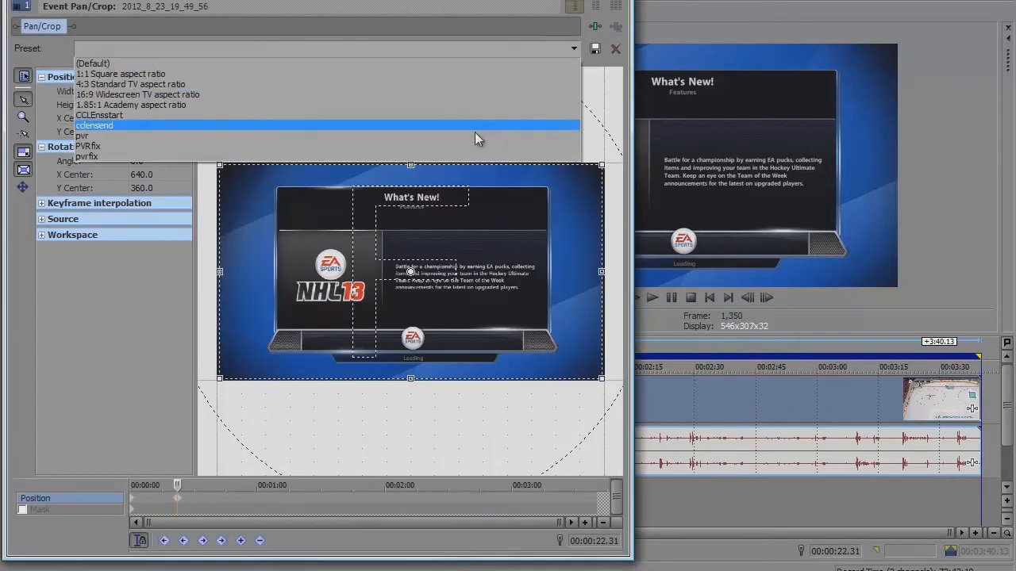
pyautogui.click(87, 156)
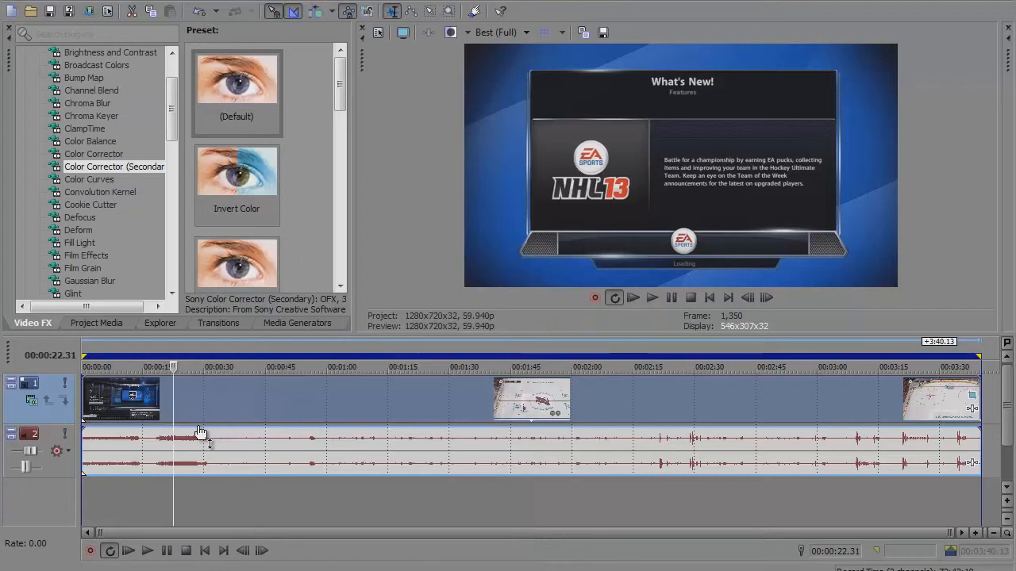
pyautogui.moveTo(200, 433)
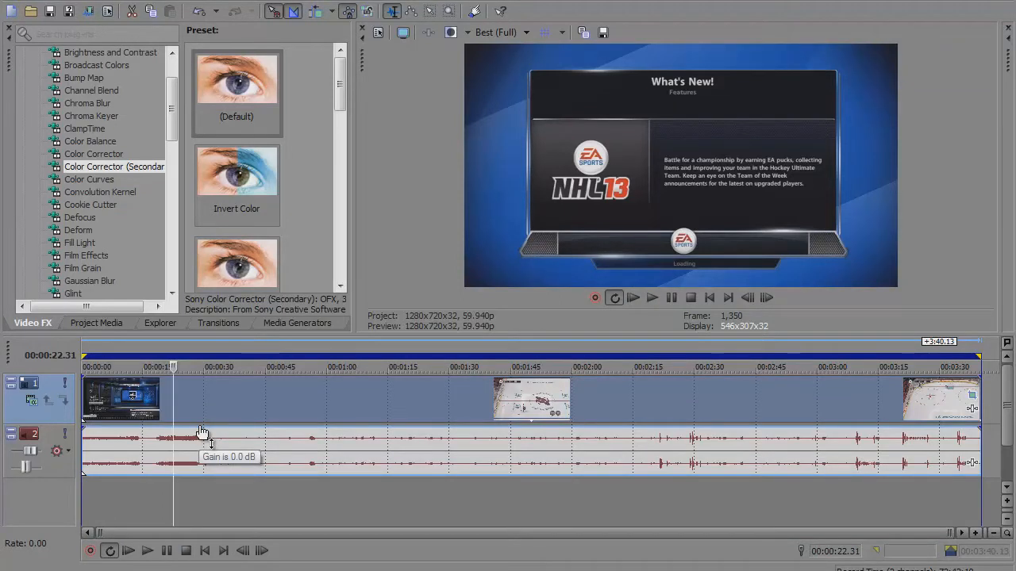
pyautogui.moveTo(63, 333)
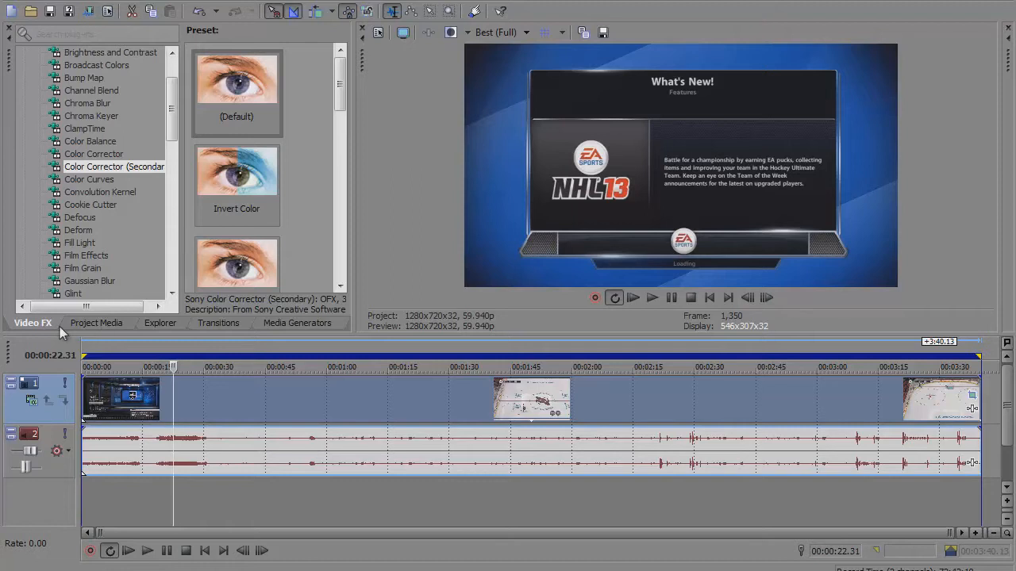
pyautogui.moveTo(45, 332)
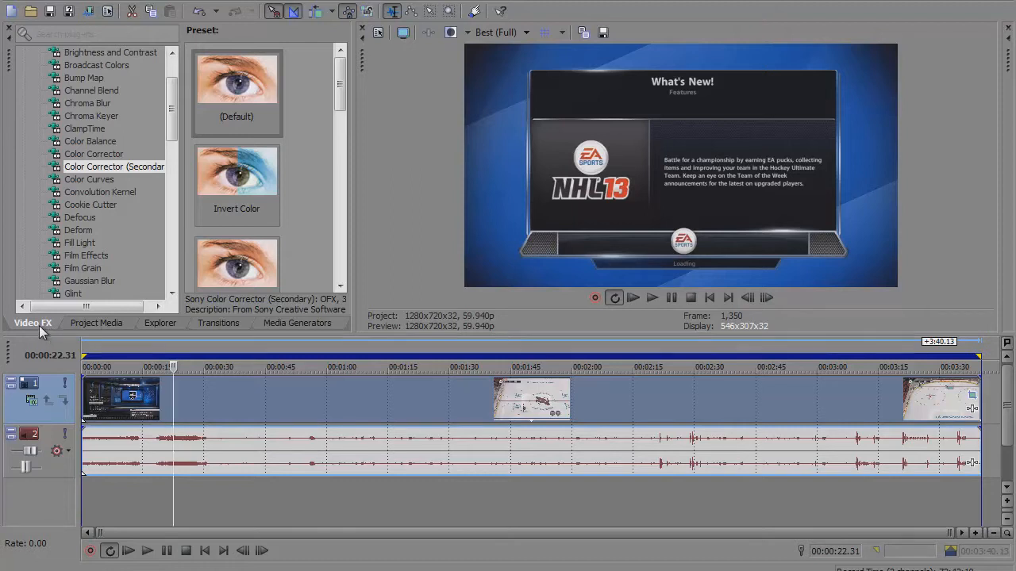
pyautogui.moveTo(87, 162)
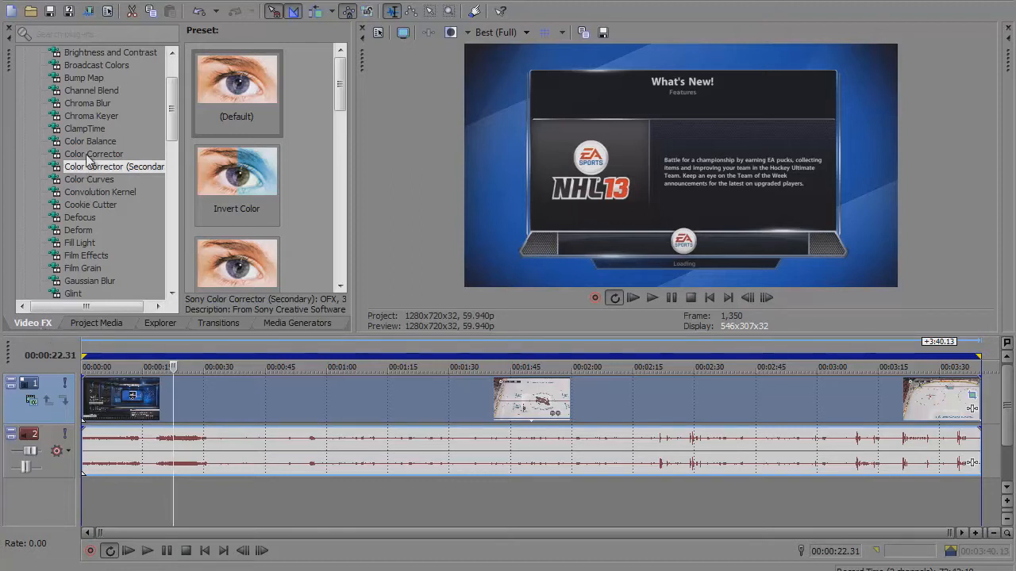
# Apply the Sony Color Corrector (Secondary) effect from Video FX to the NHL 13 clip
pyautogui.click(236, 90)
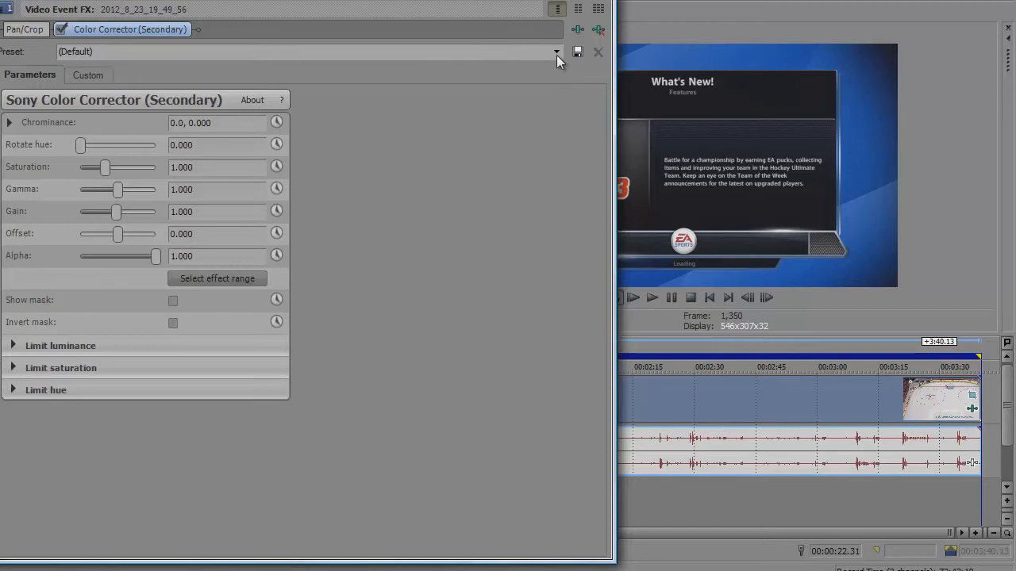
# Choose the saved 'good' preset with saturation 1.370, gain 1.161 and offset -10.000
pyautogui.click(556, 51)
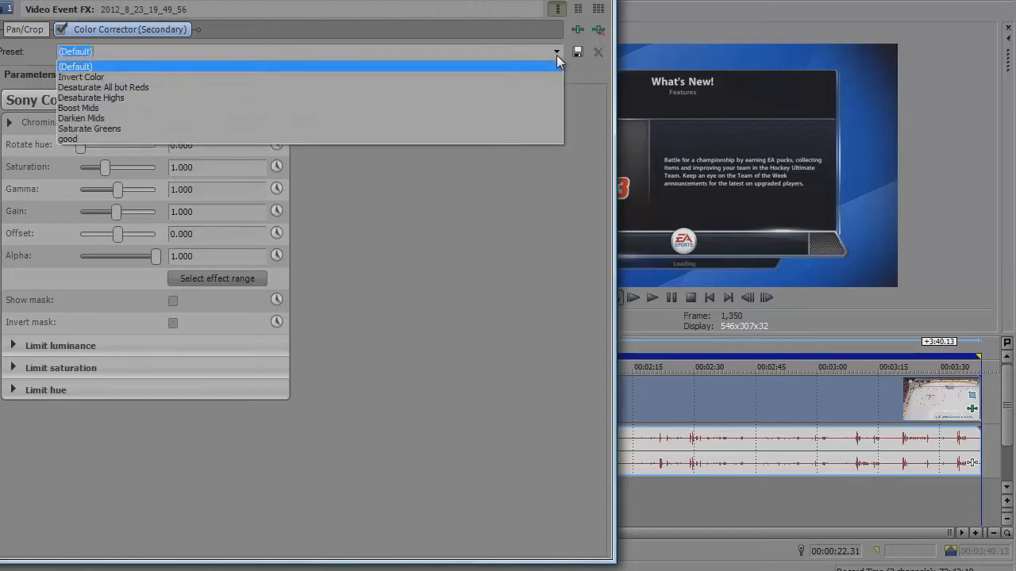
pyautogui.moveTo(498, 139)
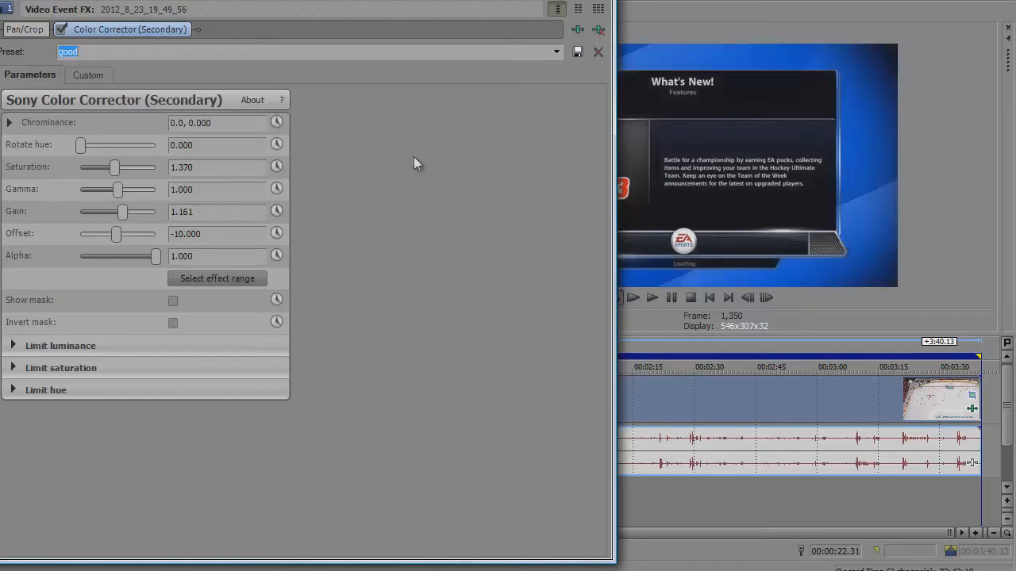
pyautogui.moveTo(369, 166)
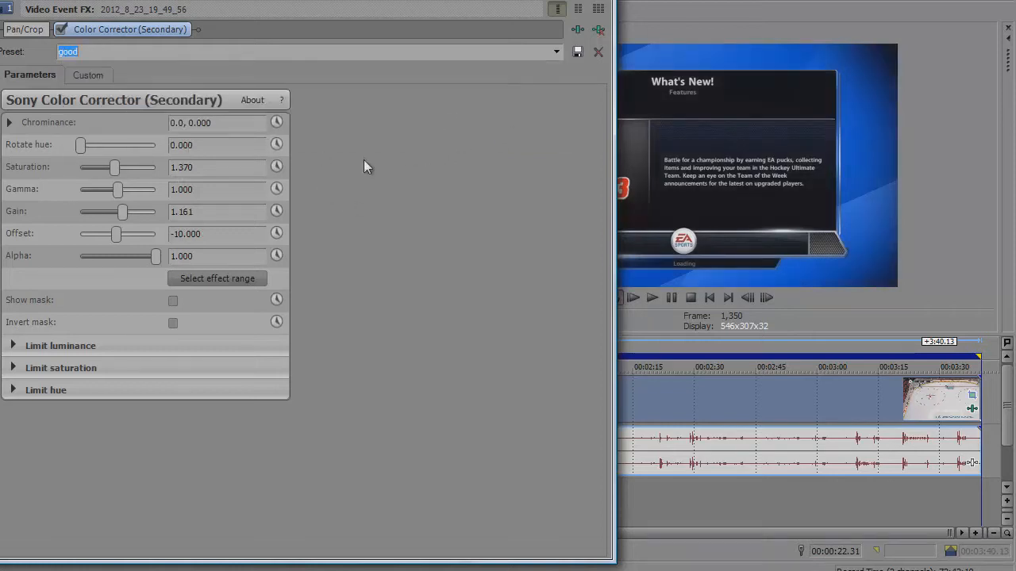
pyautogui.moveTo(252, 98)
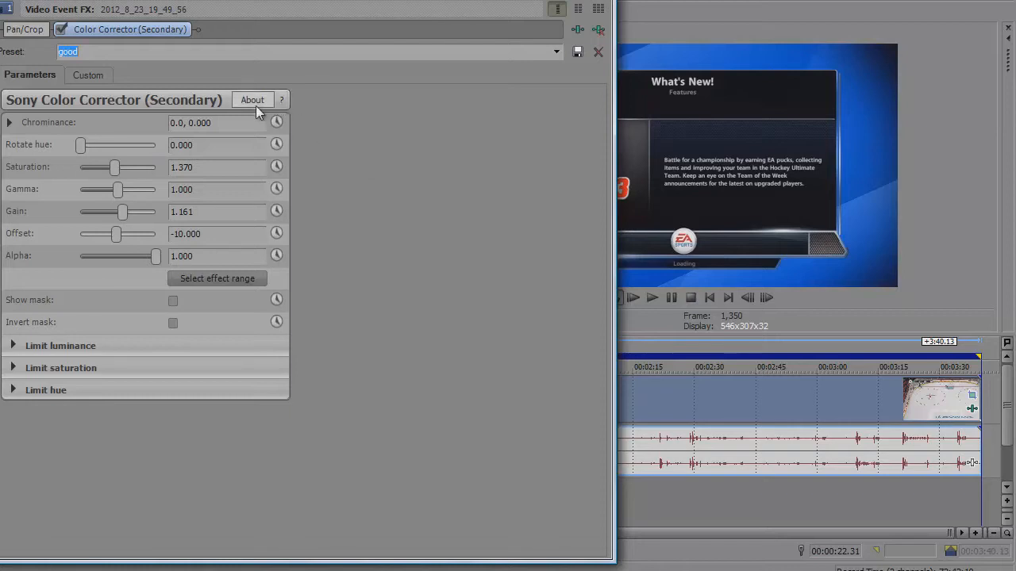
pyautogui.moveTo(378, 212)
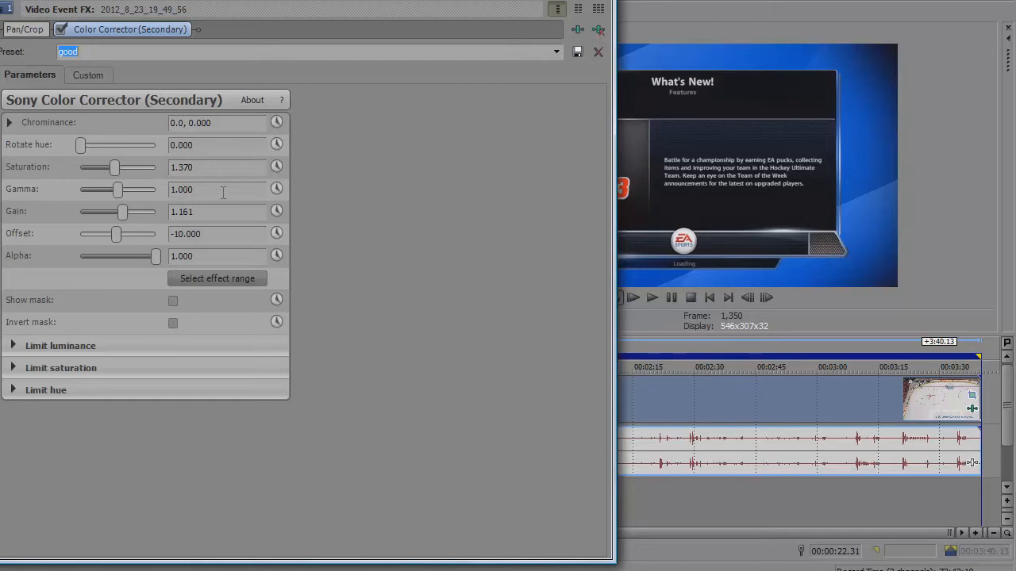
pyautogui.moveTo(225, 200)
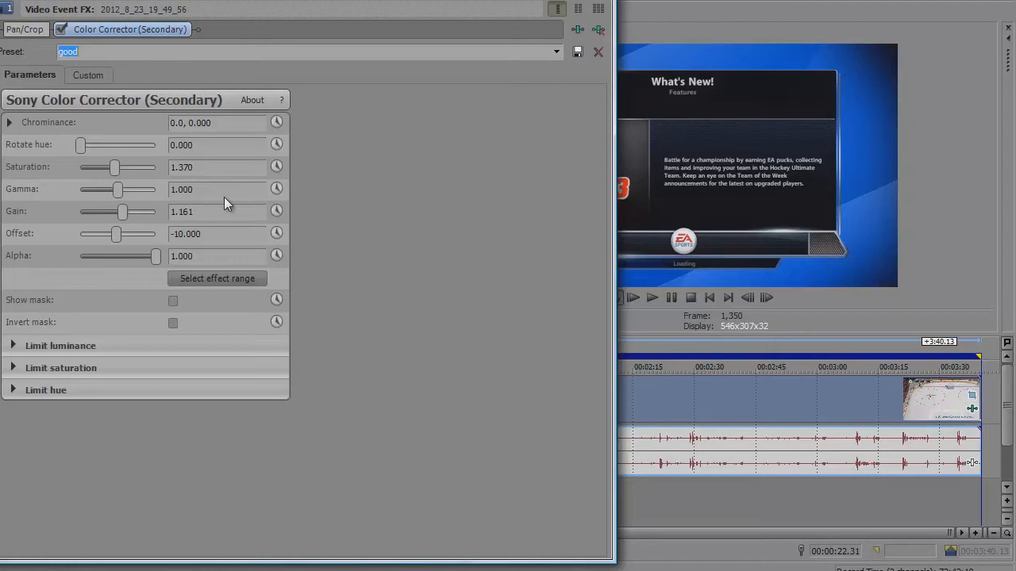
pyautogui.moveTo(64, 262)
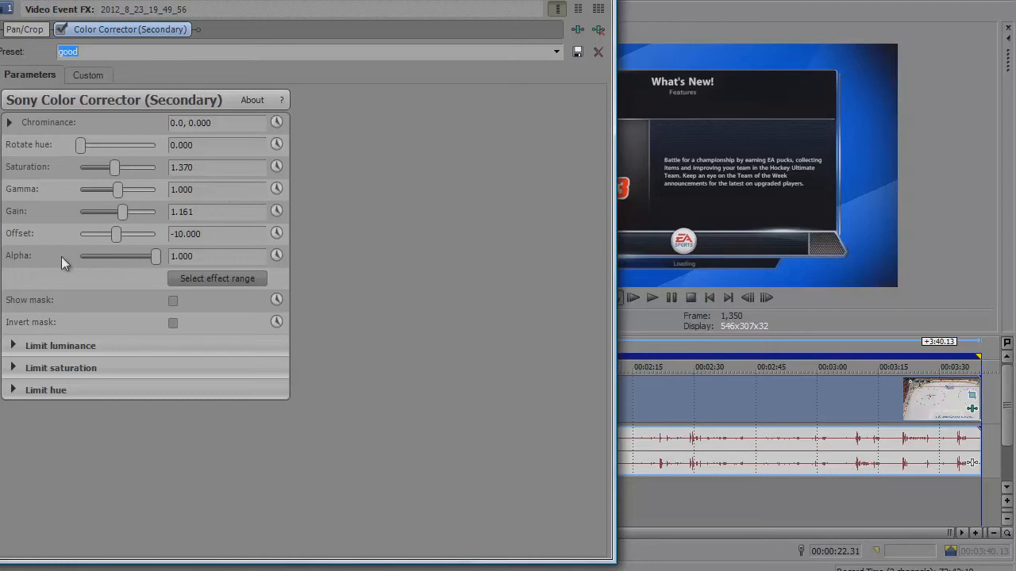
pyautogui.moveTo(146, 320)
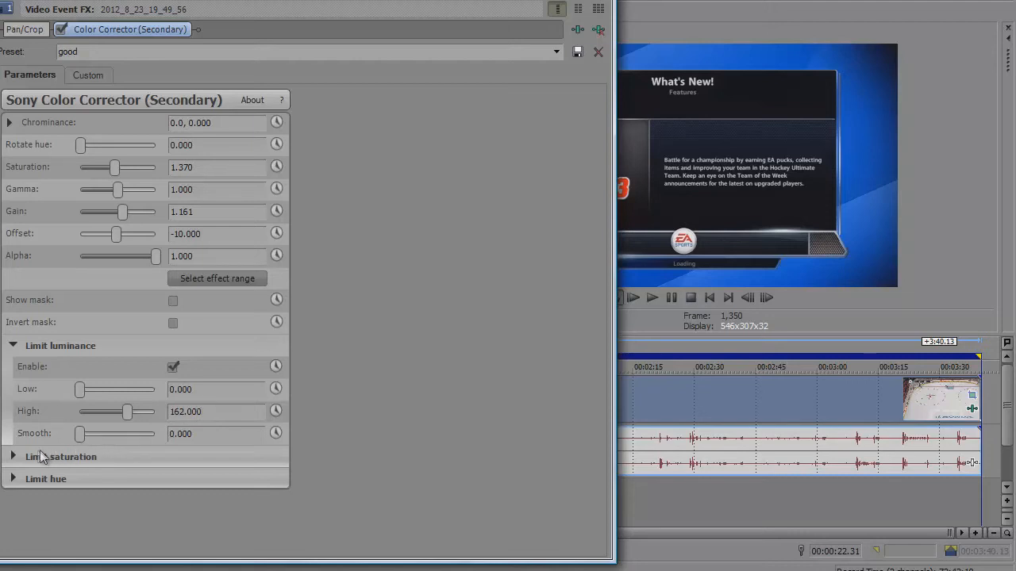
# Reveal the enabled luminance, saturation and hue limits, luminance and saturation high at 162
pyautogui.click(13, 457)
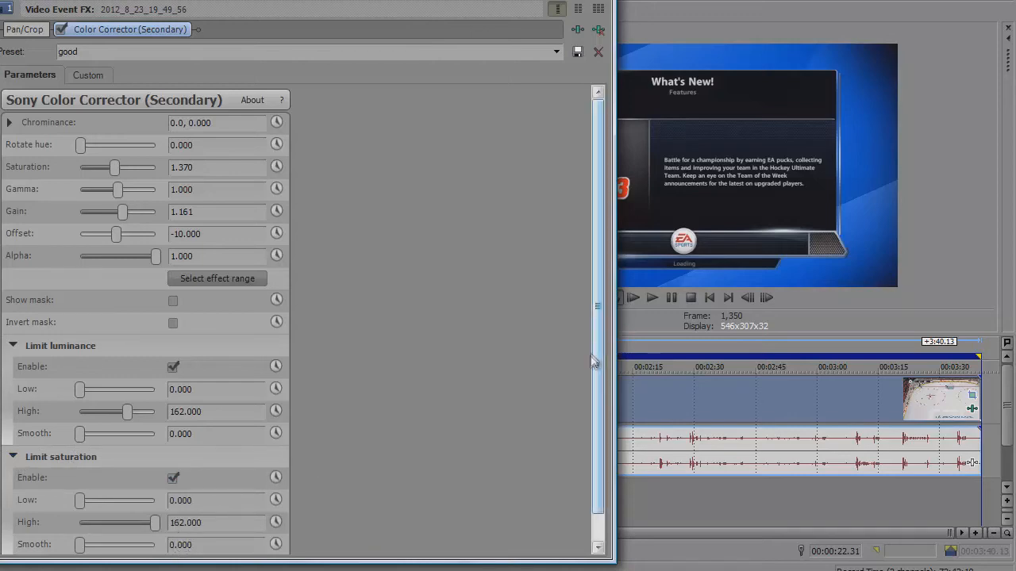
pyautogui.scroll(-3)
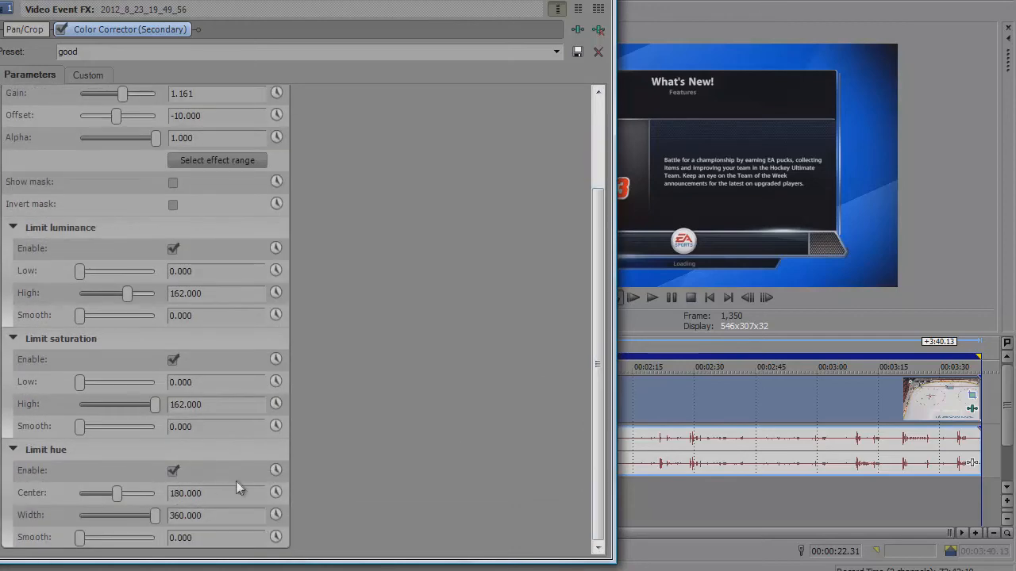
pyautogui.moveTo(212, 515)
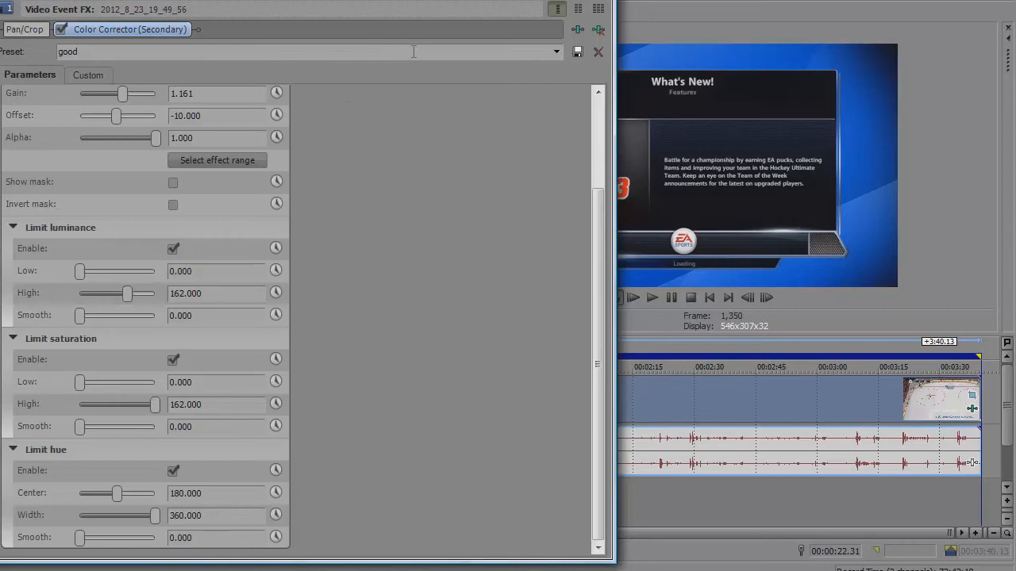
# Save the color corrector settings as a new preset named 'colorcorrectorgood'
pyautogui.tripleClick(80, 51)
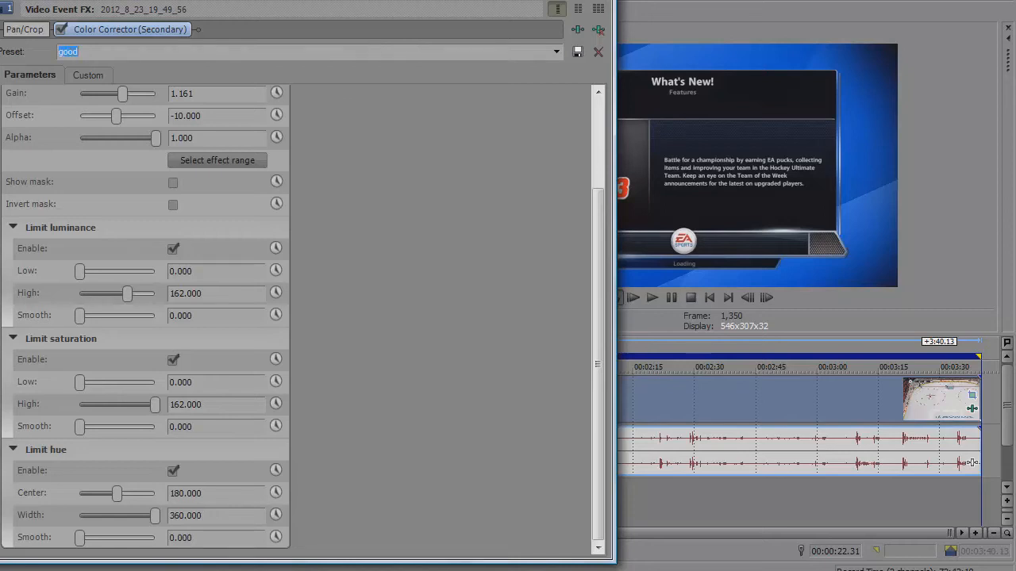
pyautogui.write('colorcorrector')
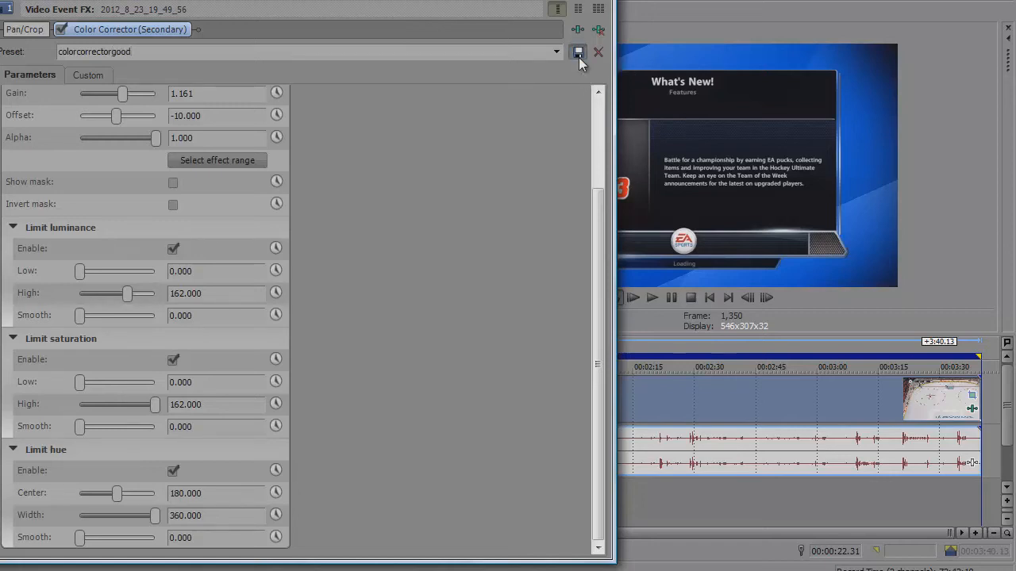
pyautogui.click(596, 51)
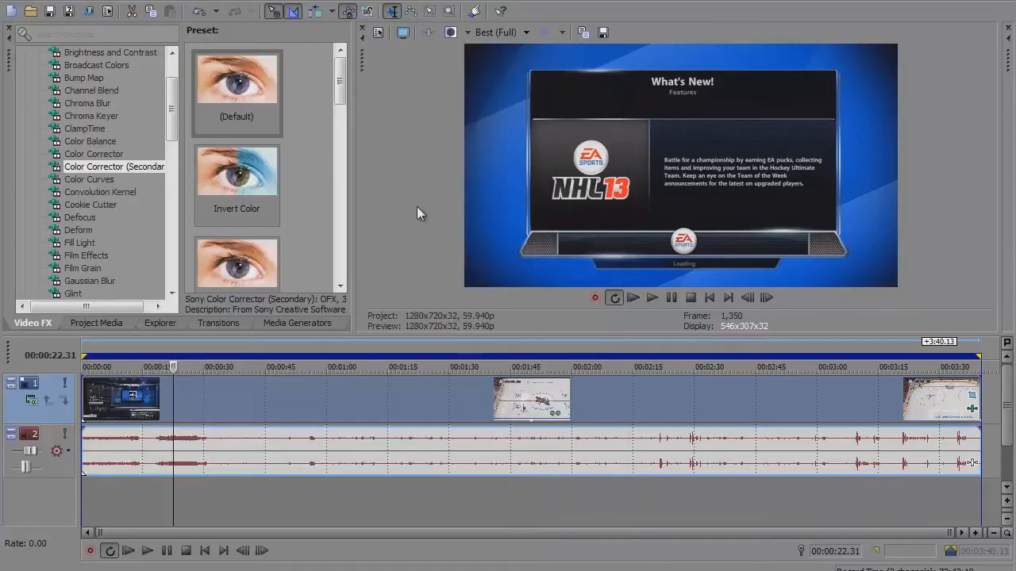
pyautogui.moveTo(445, 251)
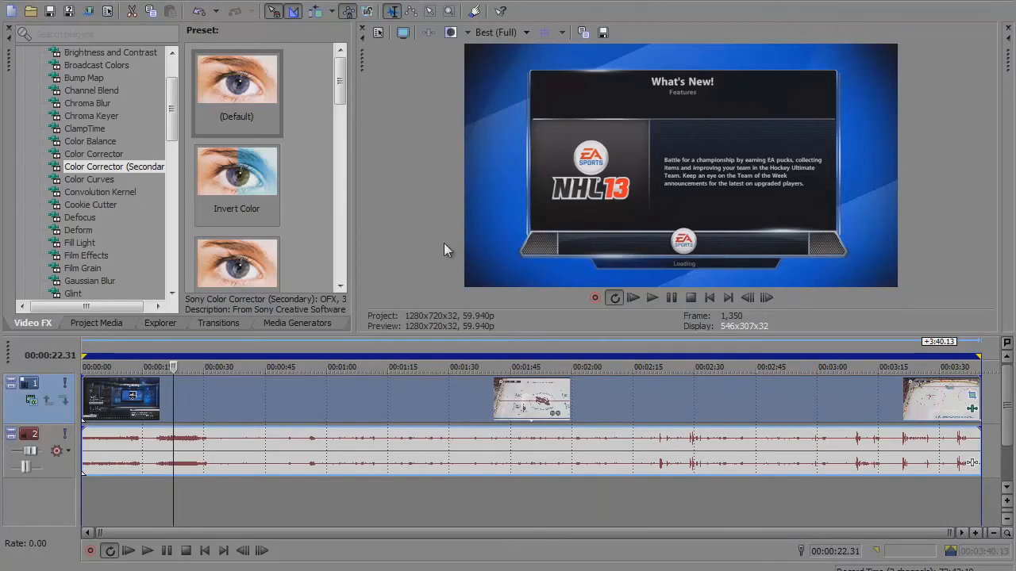
pyautogui.moveTo(485, 199)
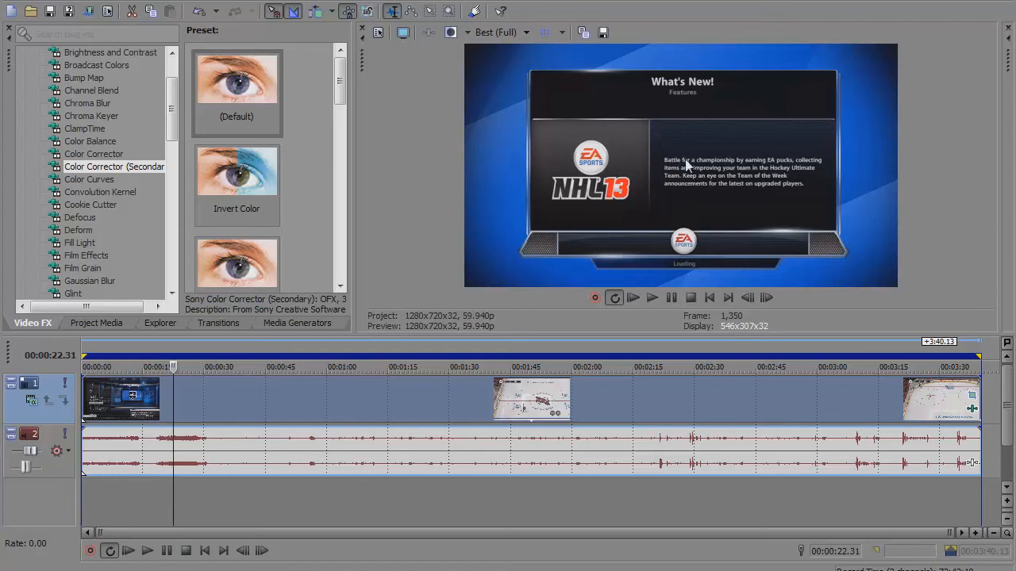
pyautogui.moveTo(689, 165)
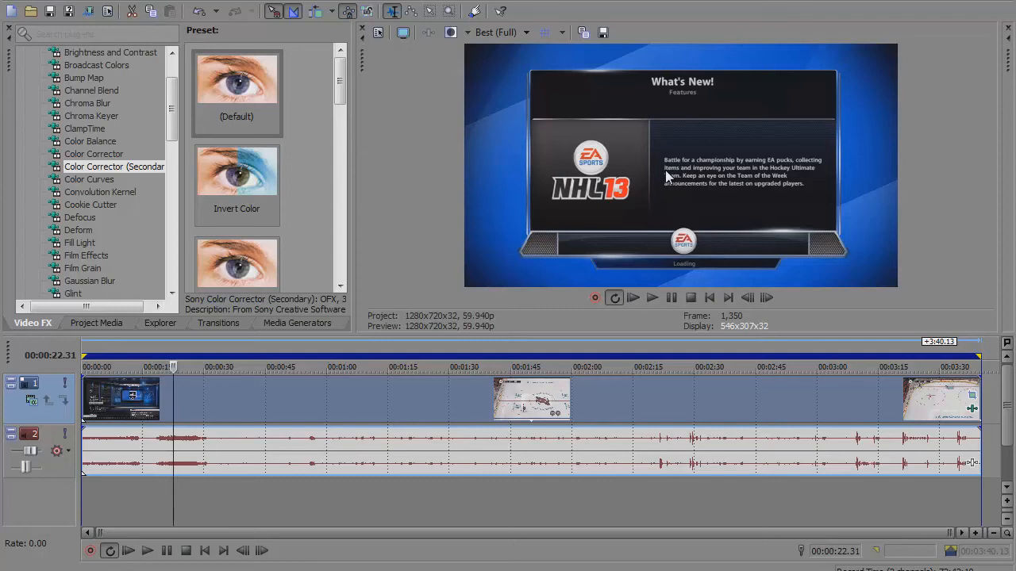
pyautogui.moveTo(501, 263)
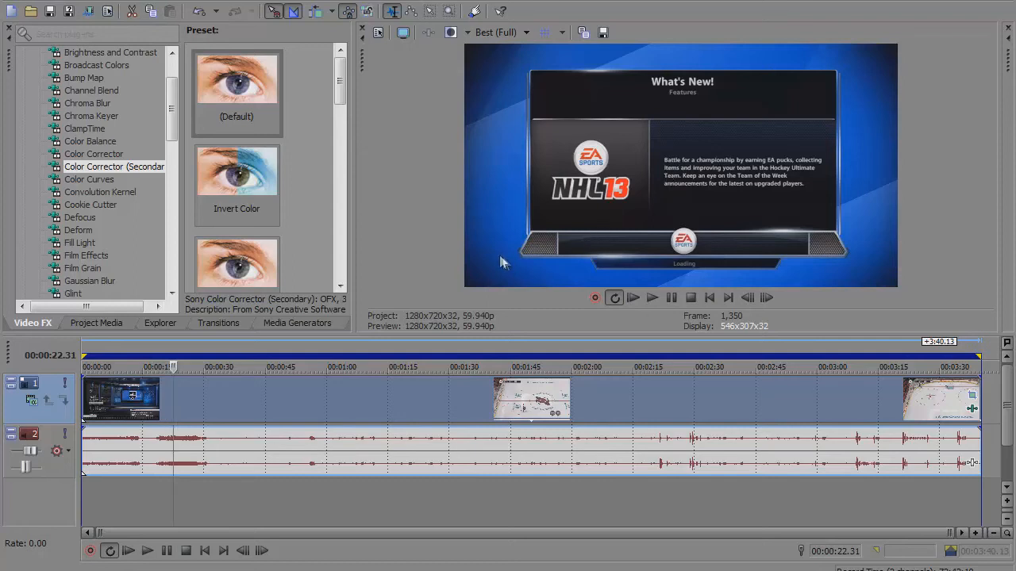
pyautogui.moveTo(543, 55)
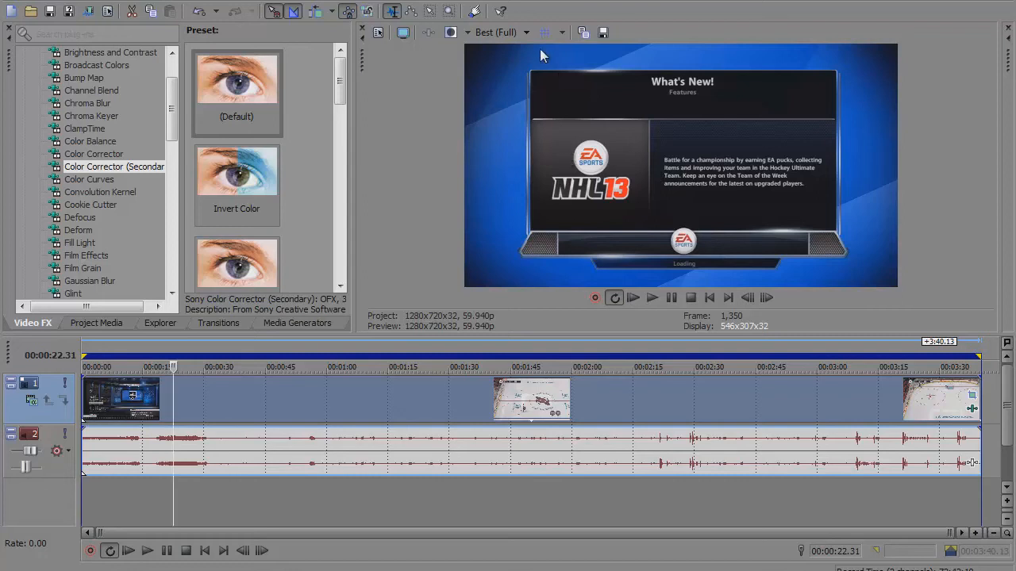
pyautogui.moveTo(451, 32)
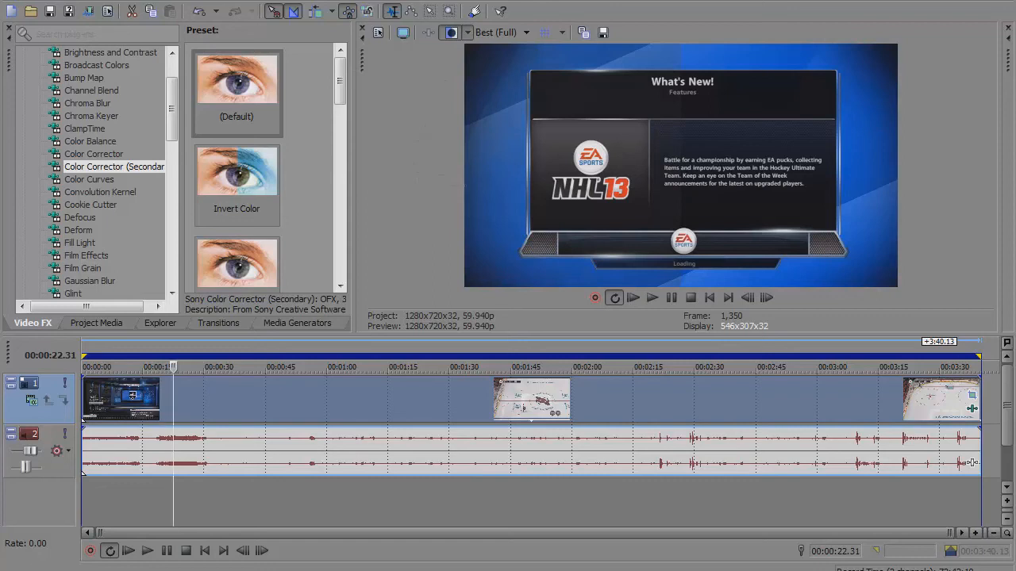
pyautogui.moveTo(516, 170)
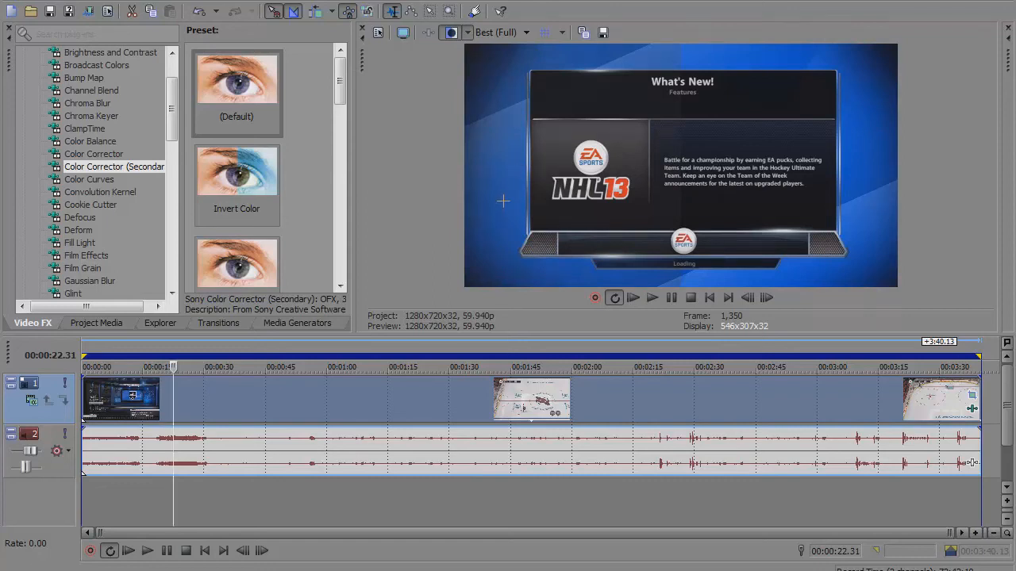
pyautogui.moveTo(800, 213)
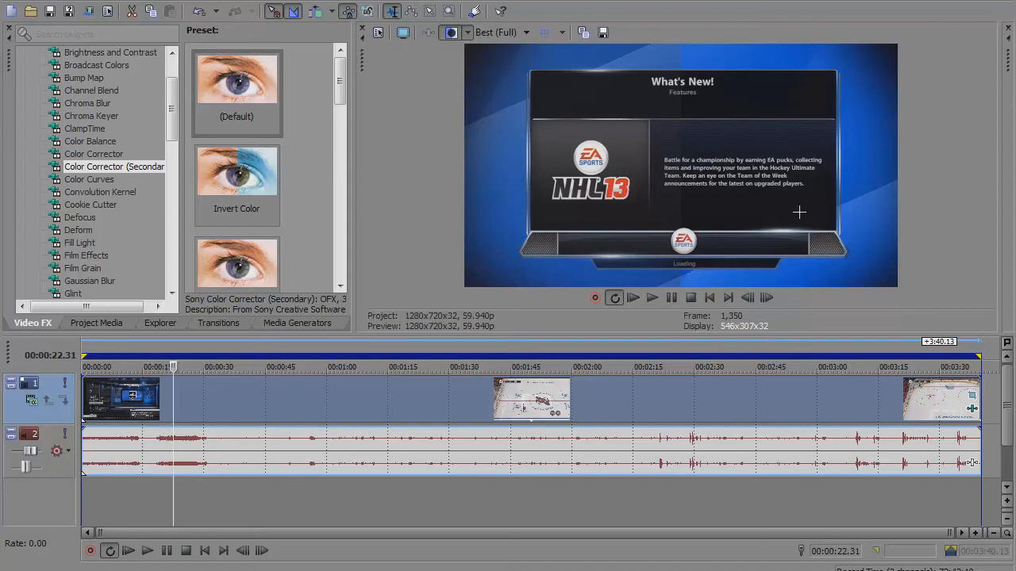
pyautogui.moveTo(791, 245)
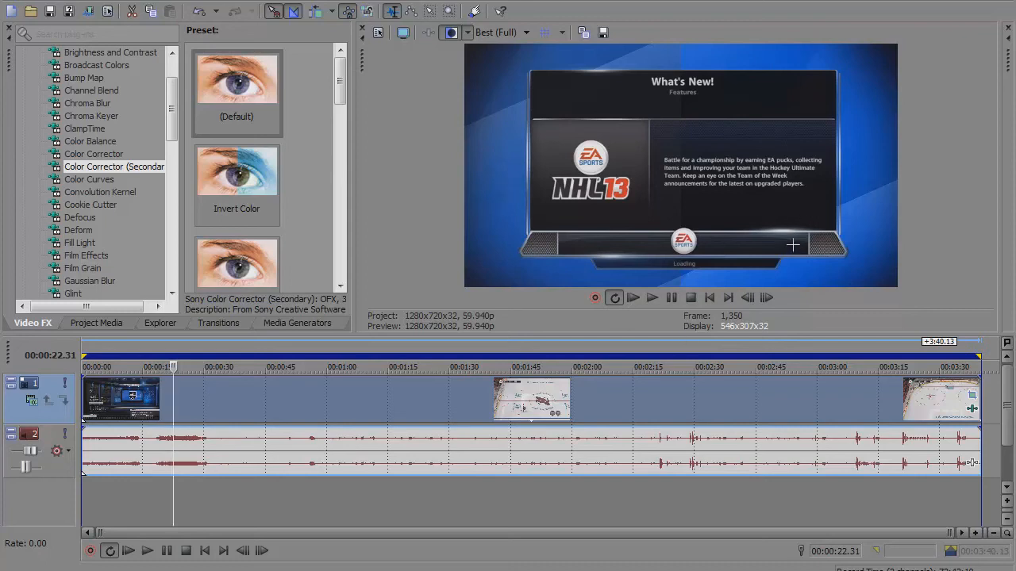